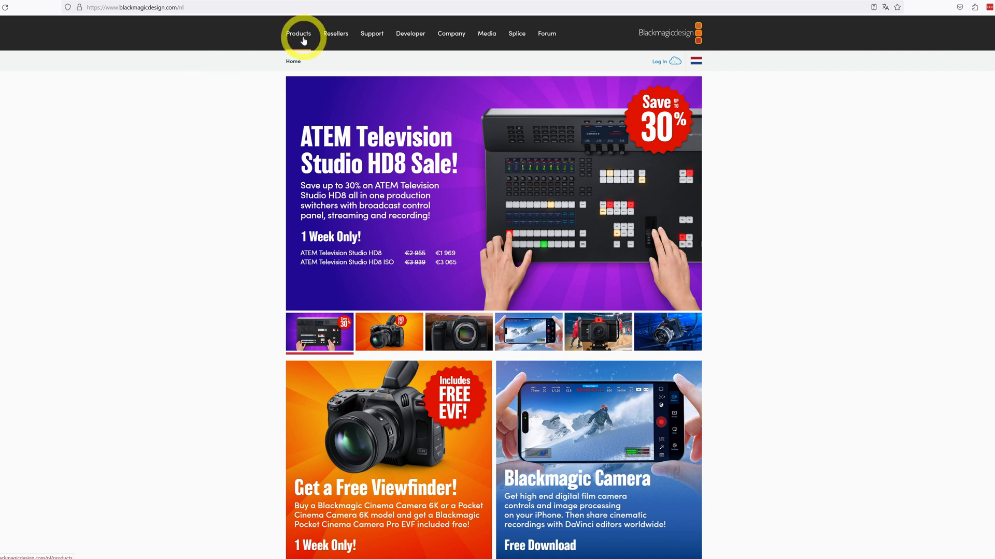
- Show the DaVinci Resolve and Fusion Software family from the Products catalogue
click(298, 33)
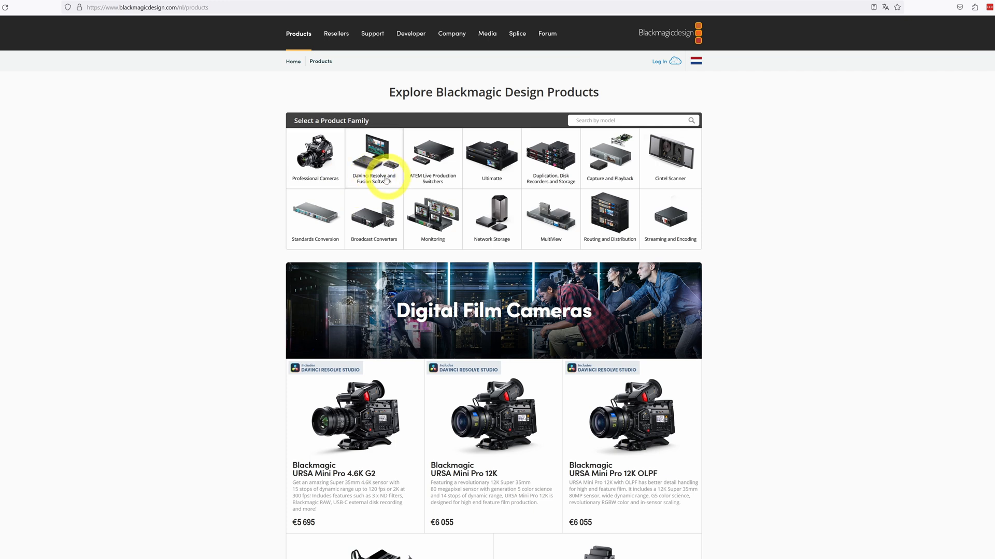
click(374, 155)
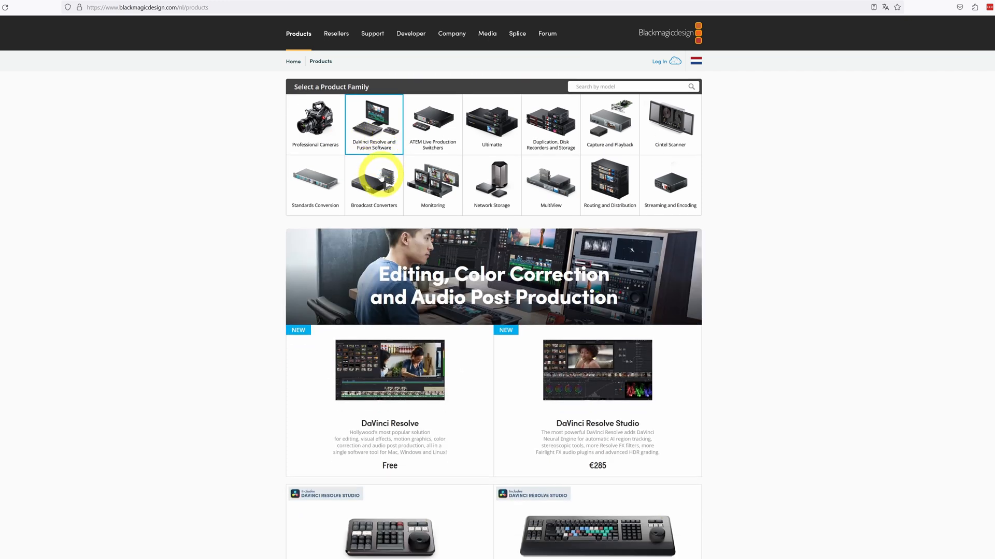
- Scroll down the Resolve family listing to the Speed Editor and Editor Keyboard hardware
scroll(down, 3)
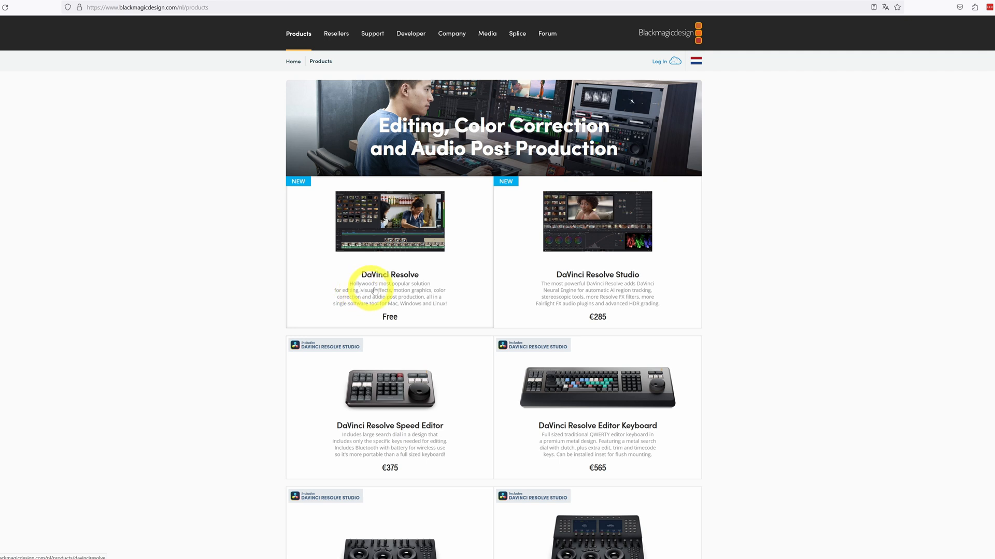
mouse_move(555, 289)
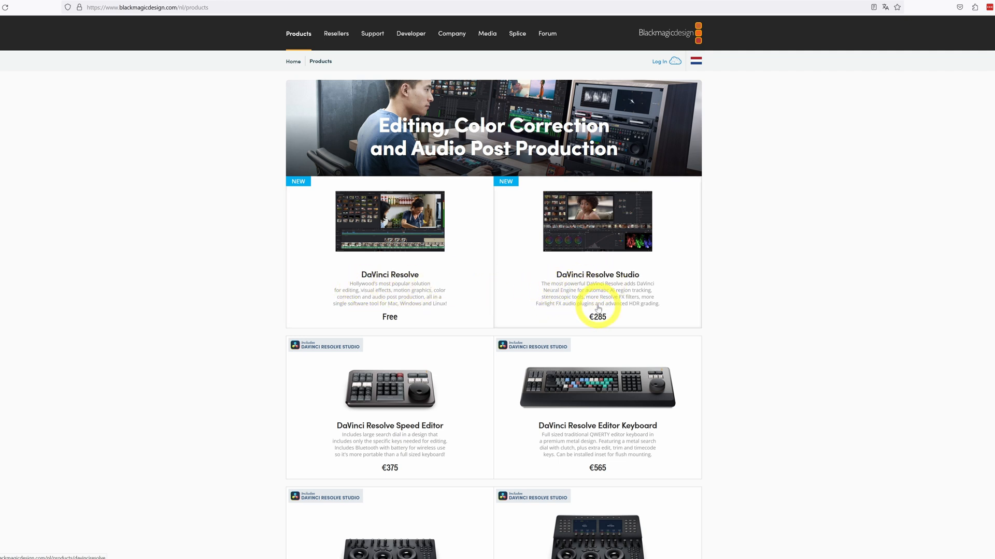
mouse_move(461, 293)
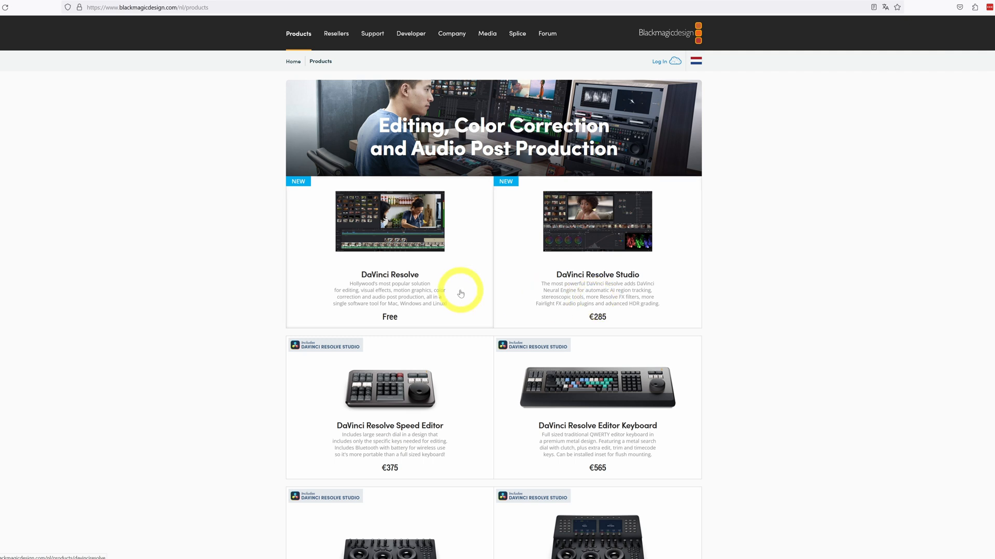
mouse_move(585, 244)
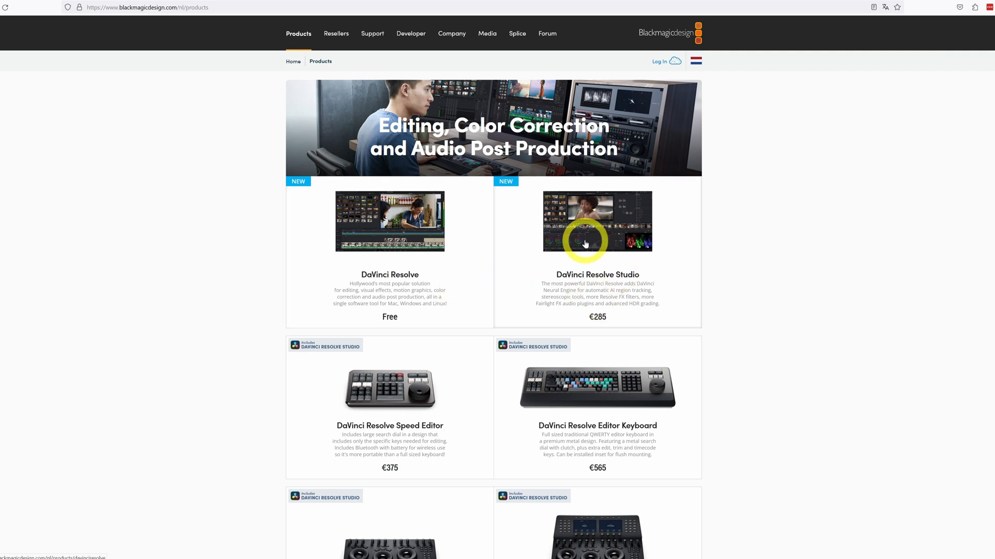
mouse_move(396, 249)
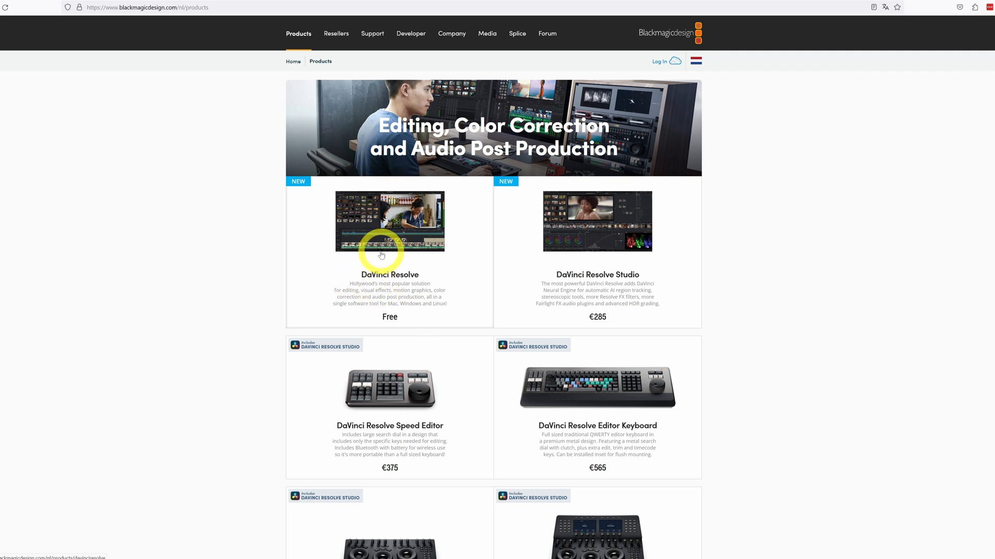
mouse_move(408, 257)
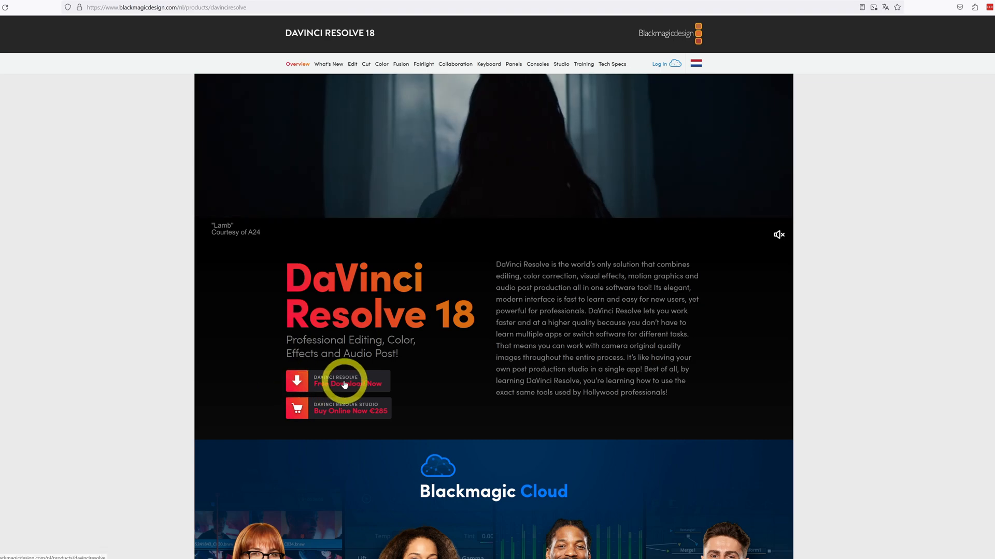
- Choose Free Download Now, then the Windows download under DaVinci Resolve 18.6
click(348, 382)
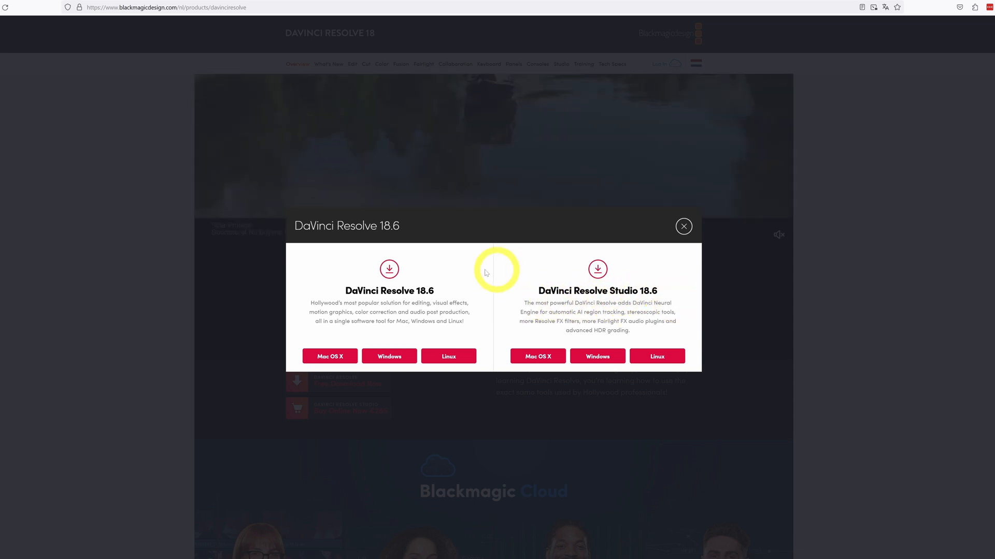
mouse_move(354, 291)
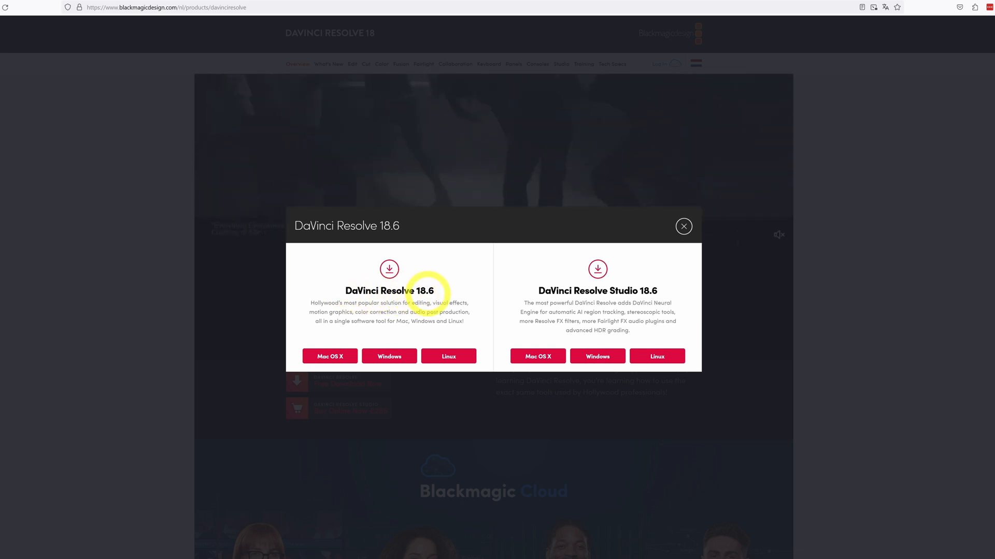
click(389, 357)
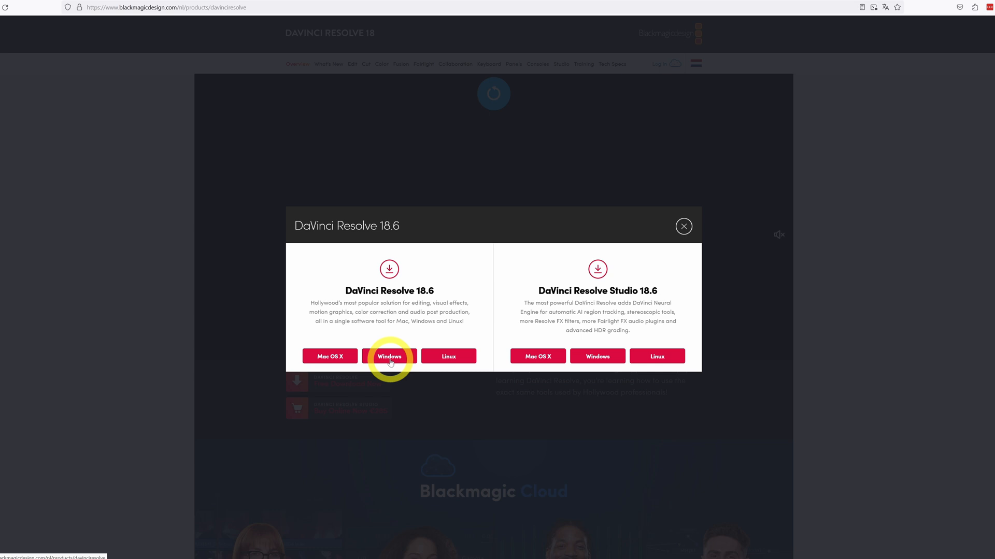
click(389, 355)
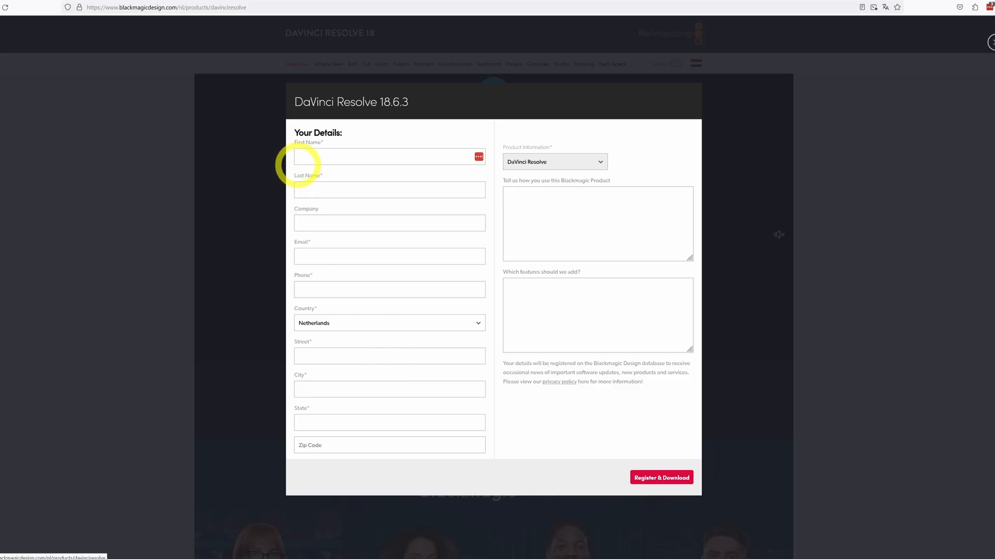
mouse_move(413, 339)
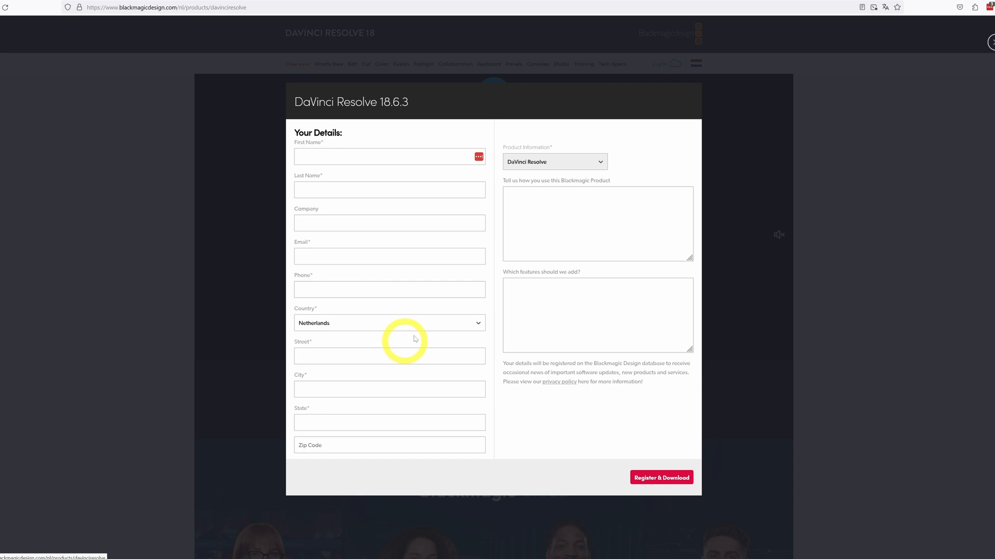